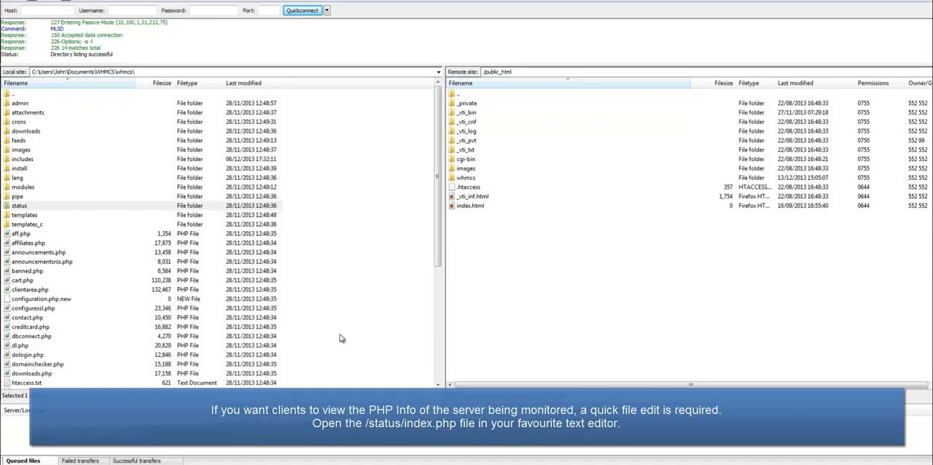
Open the local status folder and load its index.php in the text editor.
double_click(19, 206)
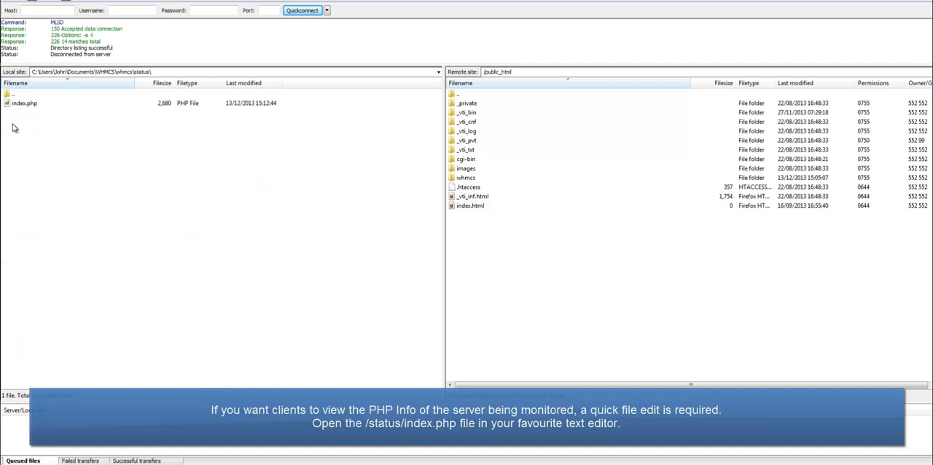
double_click(25, 103)
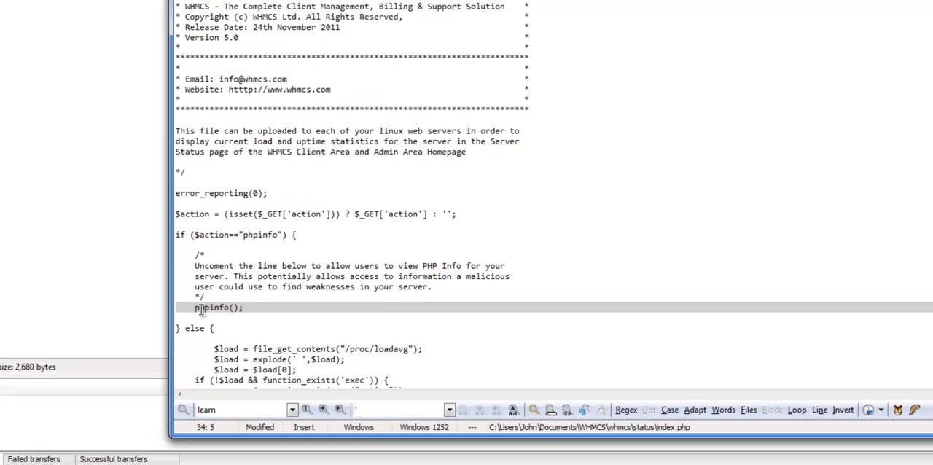
Uncomment the phpinfo(); line in index.php and save the file.
click(192, 73)
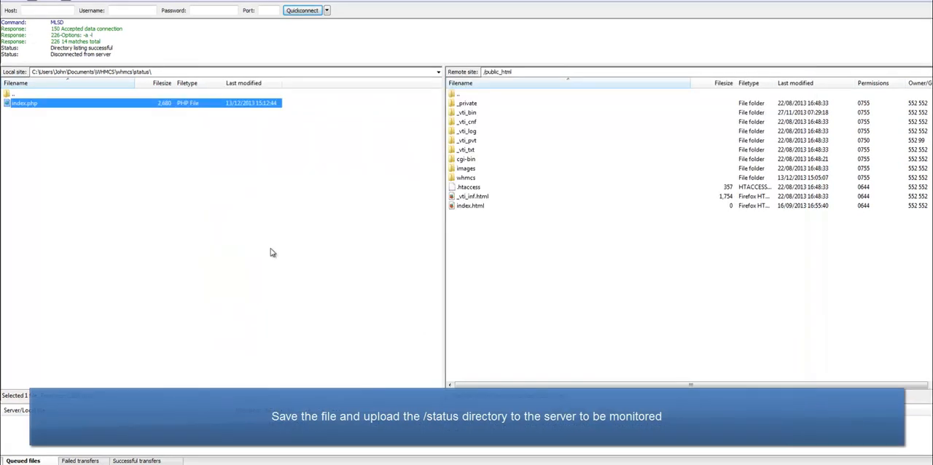
Return up to the whmcs folder and select the status folder for upload.
double_click(13, 92)
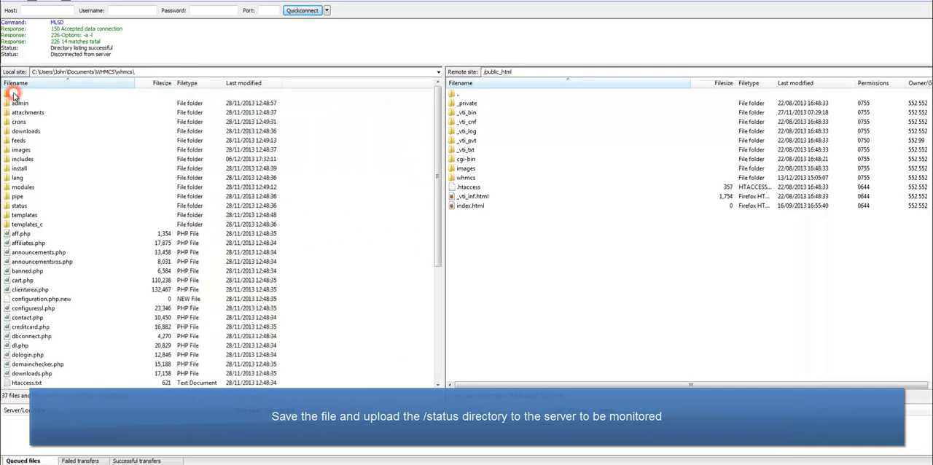
click(20, 206)
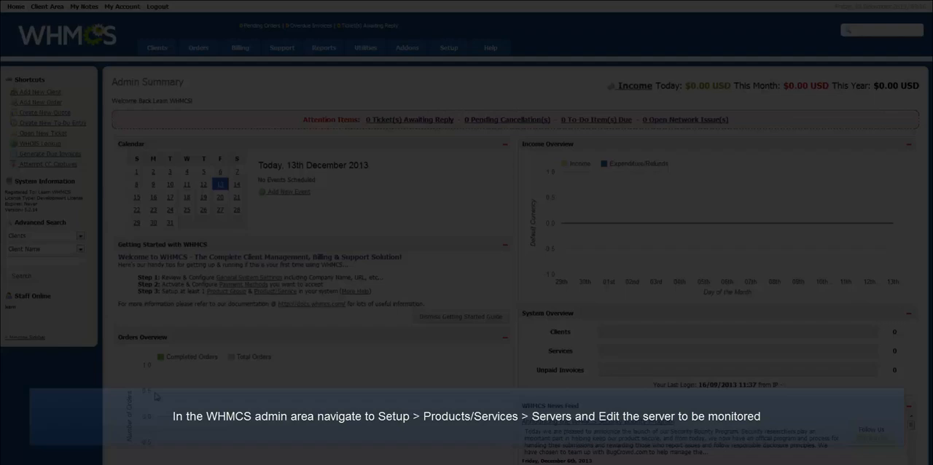
Go to Setup > Products/Services > Servers to list Test Server.
click(448, 46)
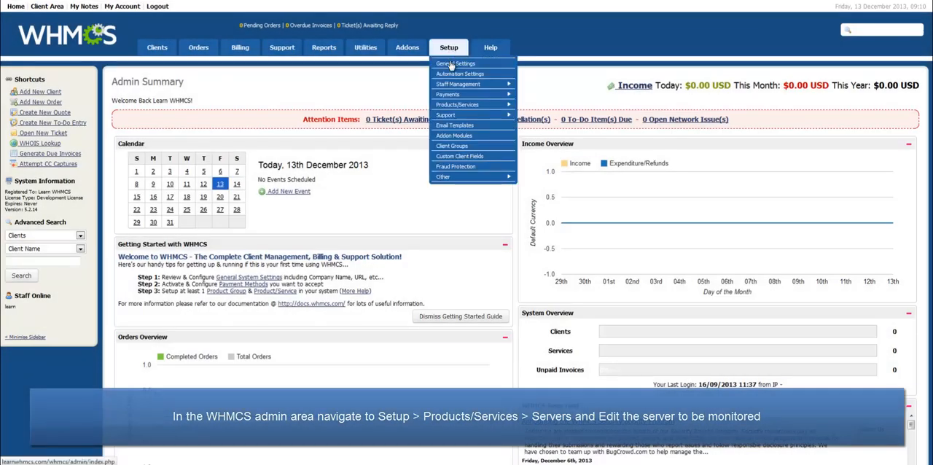
mouse_move(457, 104)
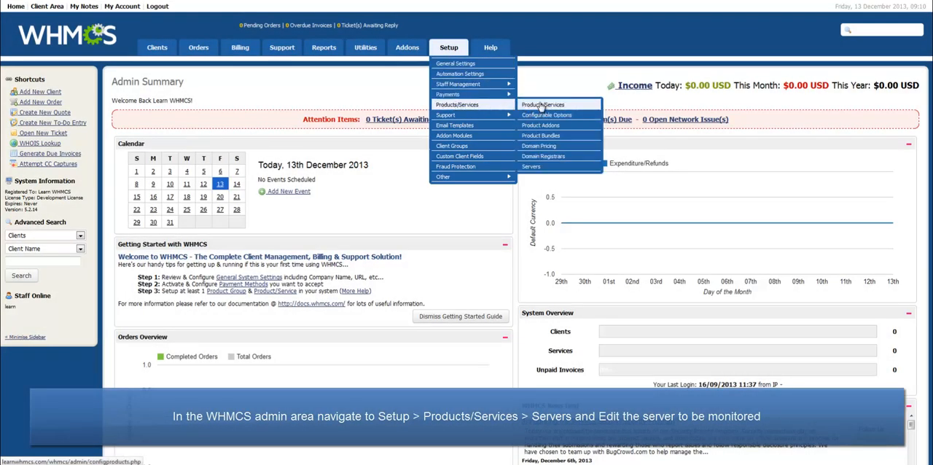
mouse_move(531, 166)
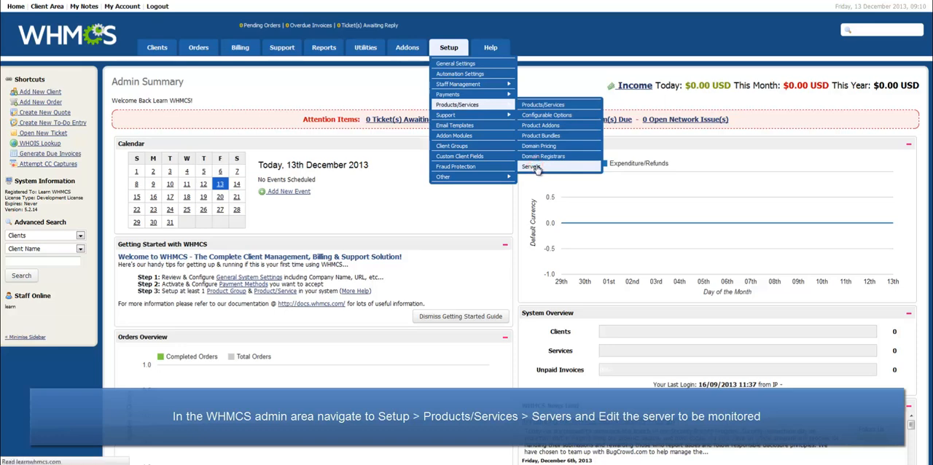
click(532, 166)
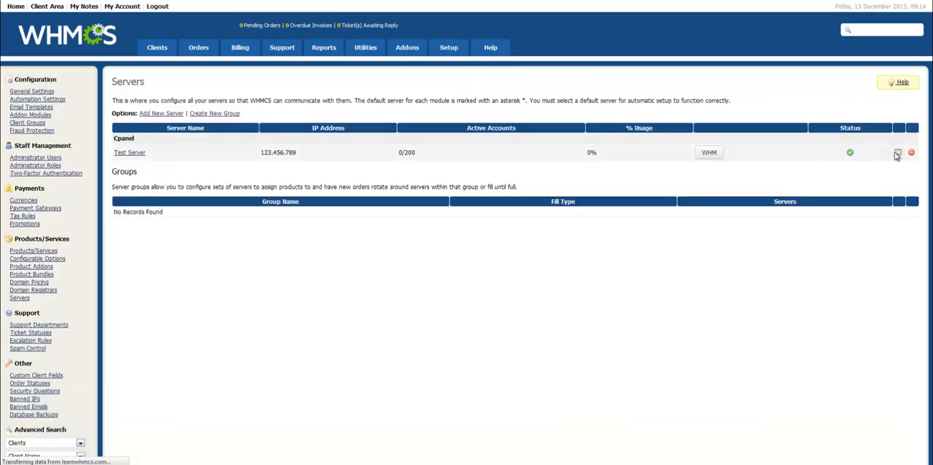
click(897, 152)
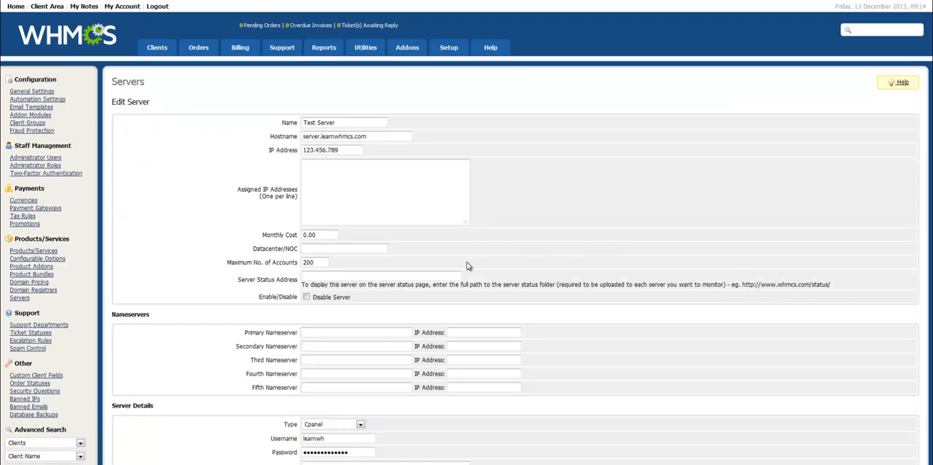
text(http://www.learn)
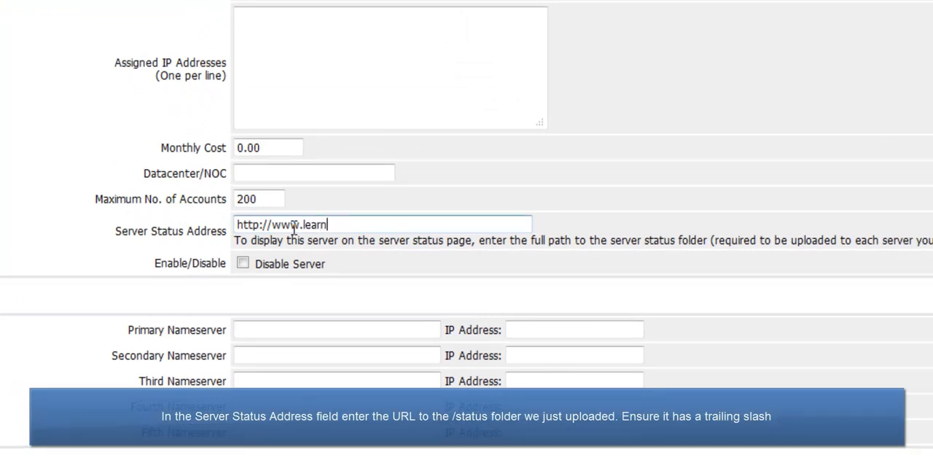
text(whmcs.com/status/)
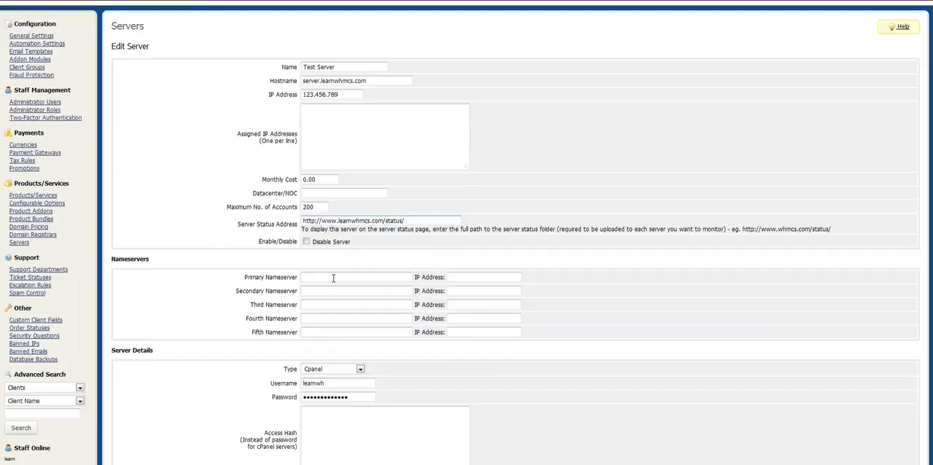
scroll(down, 3)
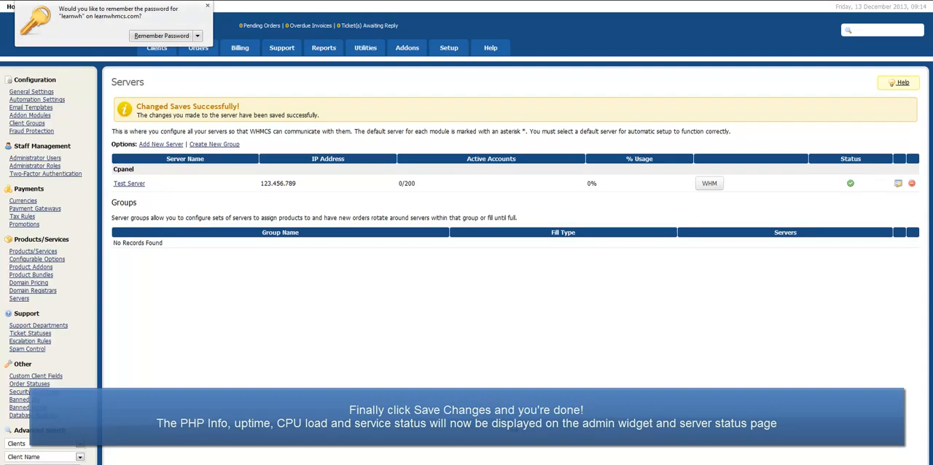
Save the Test Server edits, then bring up the utilities options.
click(365, 47)
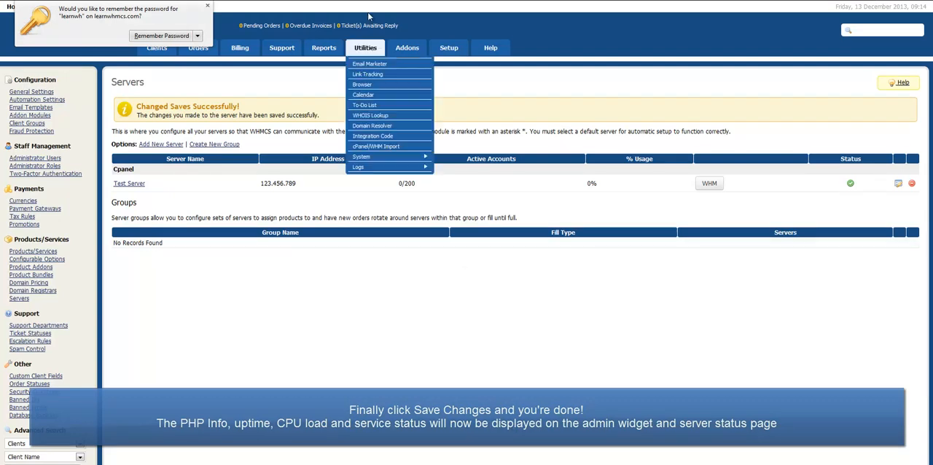